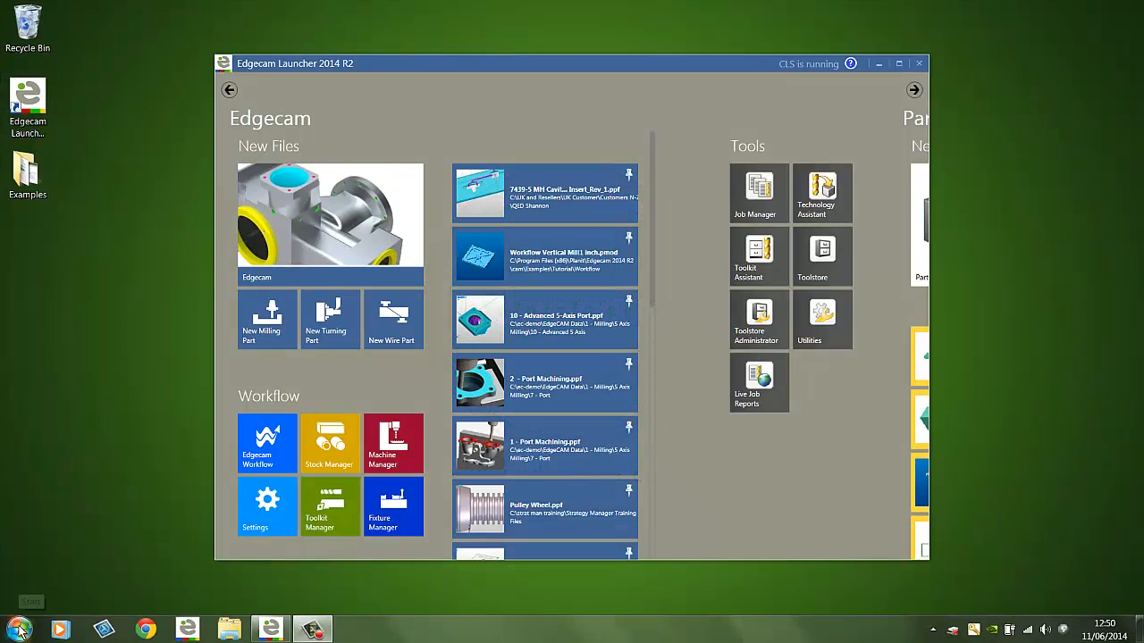
Locate the launcher among installed programs and on the desktop, then browse the Edgecam and Editor pages
click(16, 629)
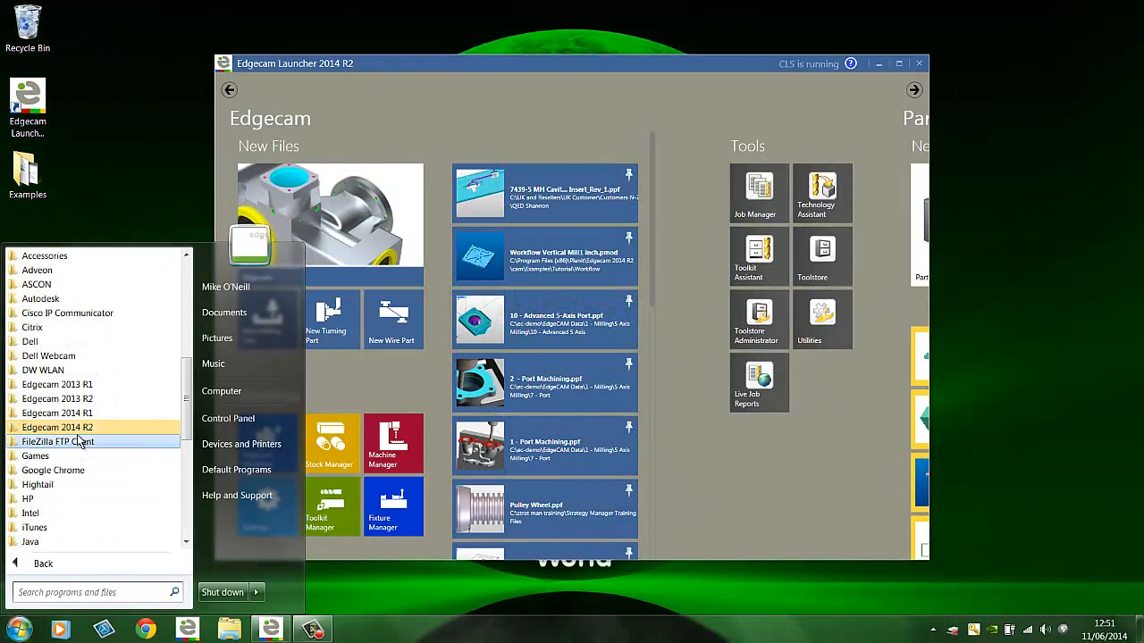
click(56, 427)
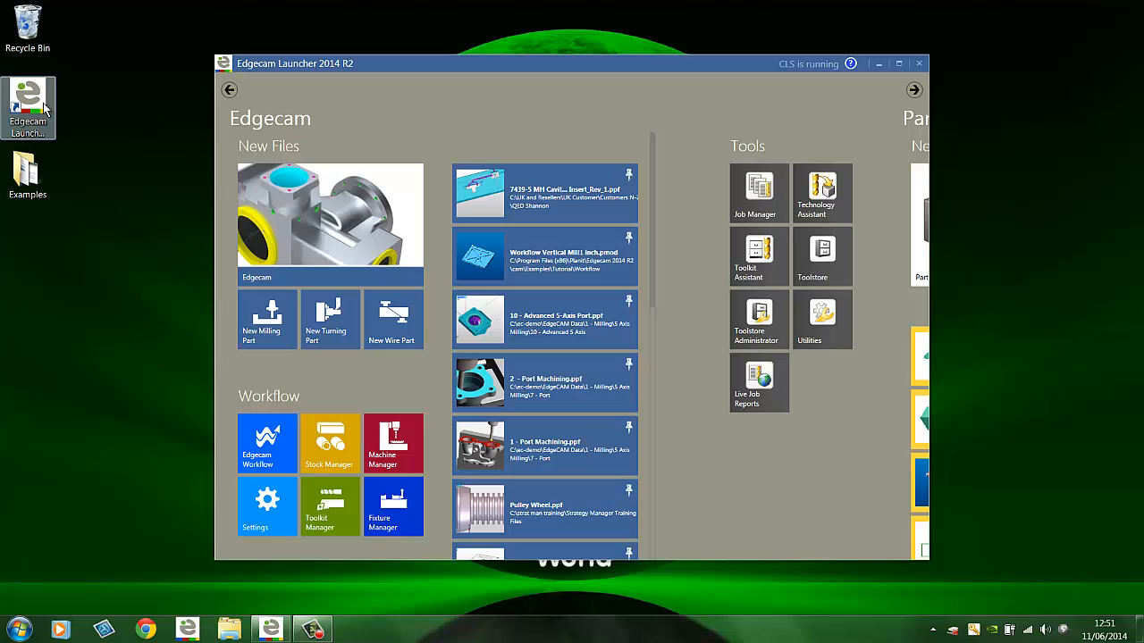
mouse_move(28, 107)
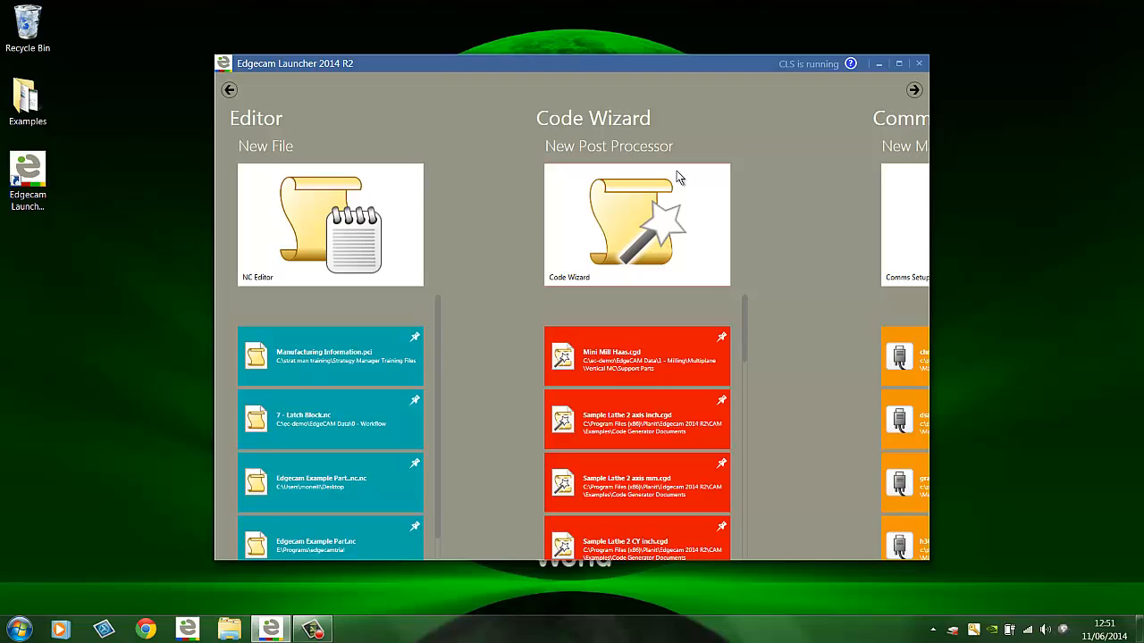
click(914, 89)
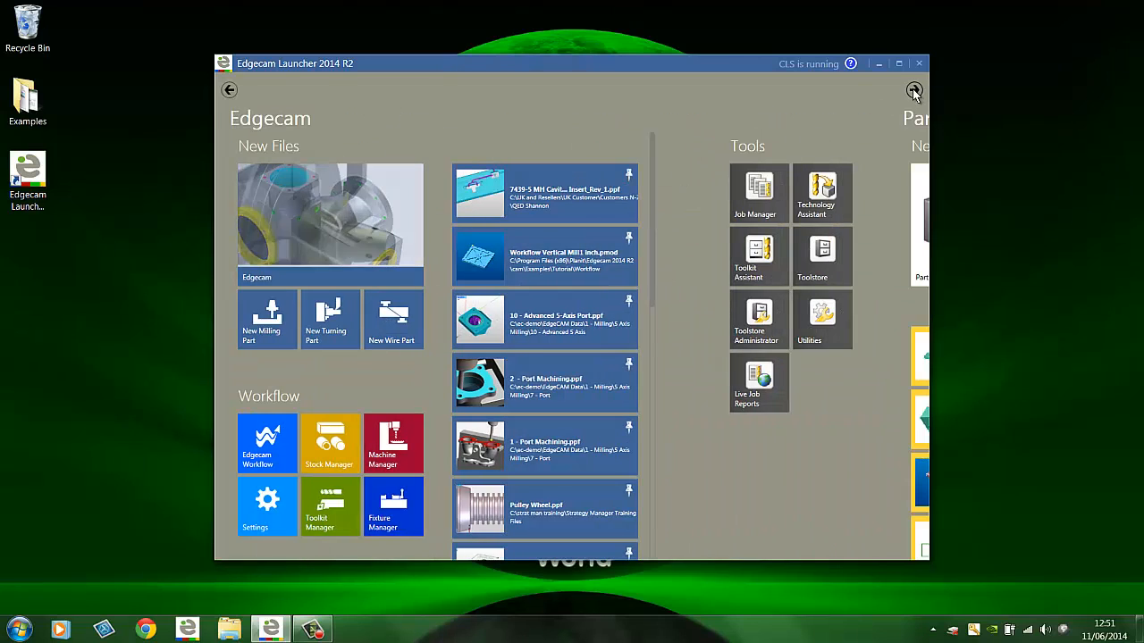
click(914, 89)
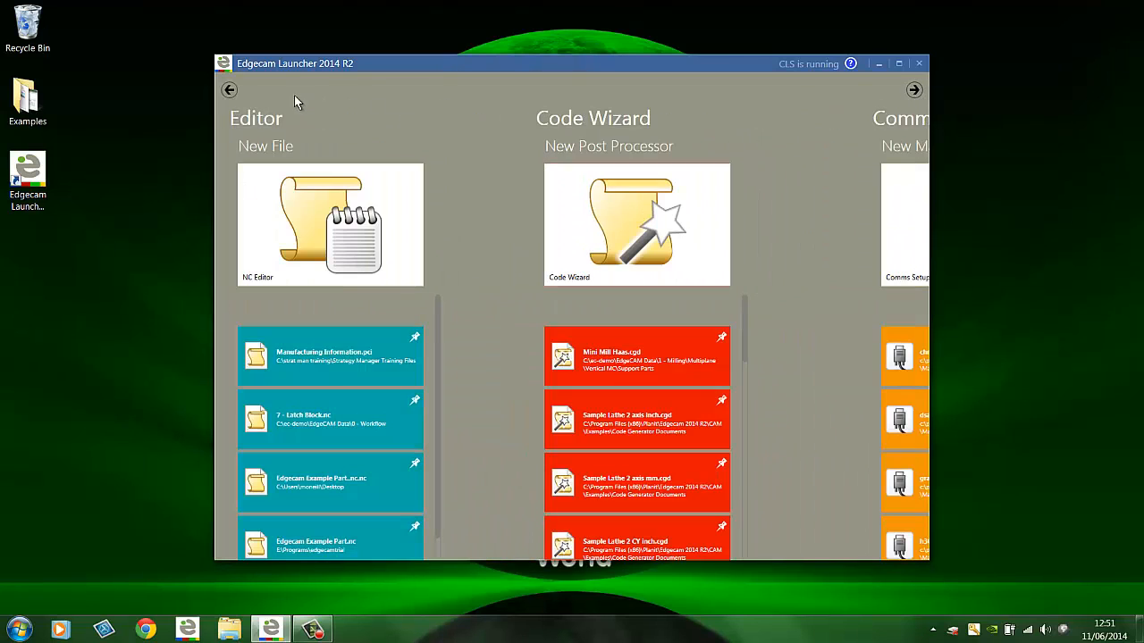
click(229, 89)
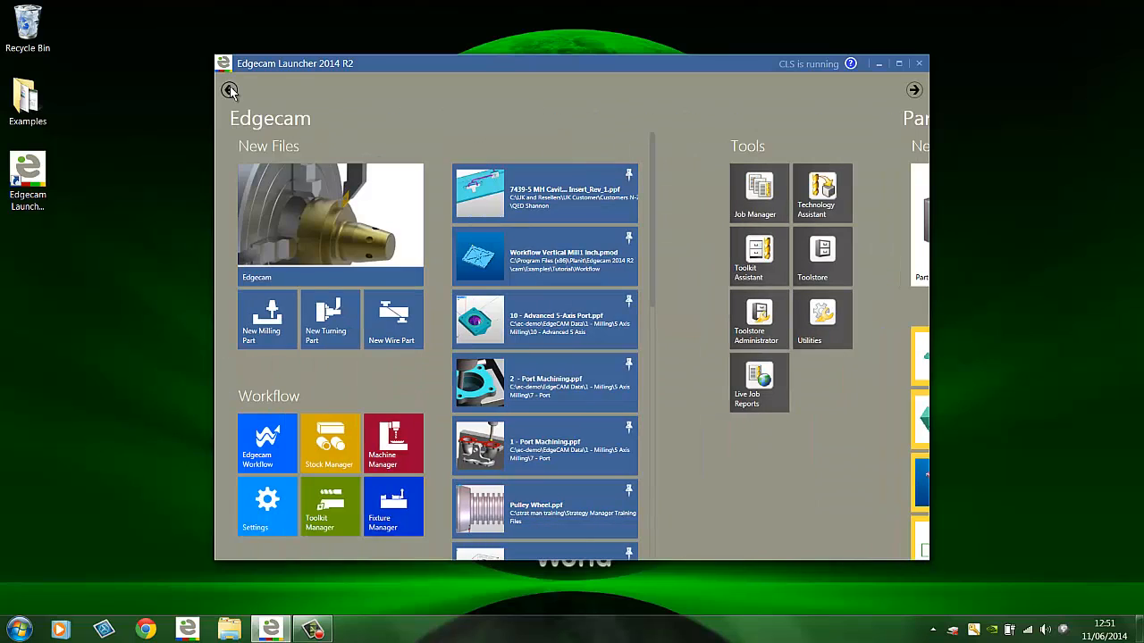
mouse_move(851, 63)
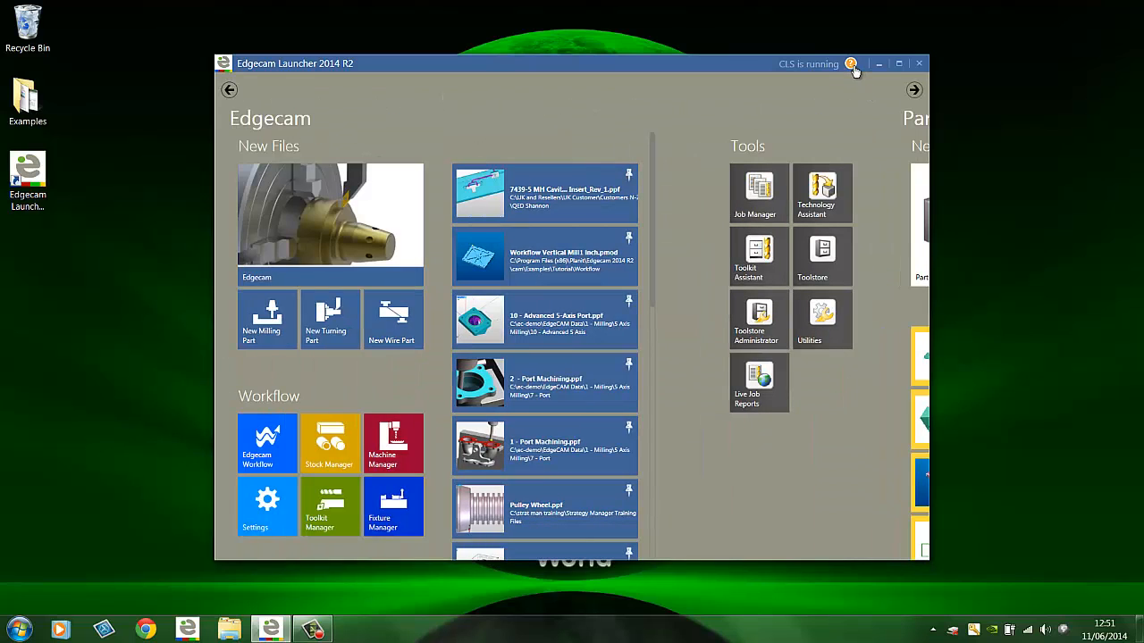
Read the Workflow Launcher tutorial through the Areas of the Launcher topic, then maximise the launcher
click(850, 64)
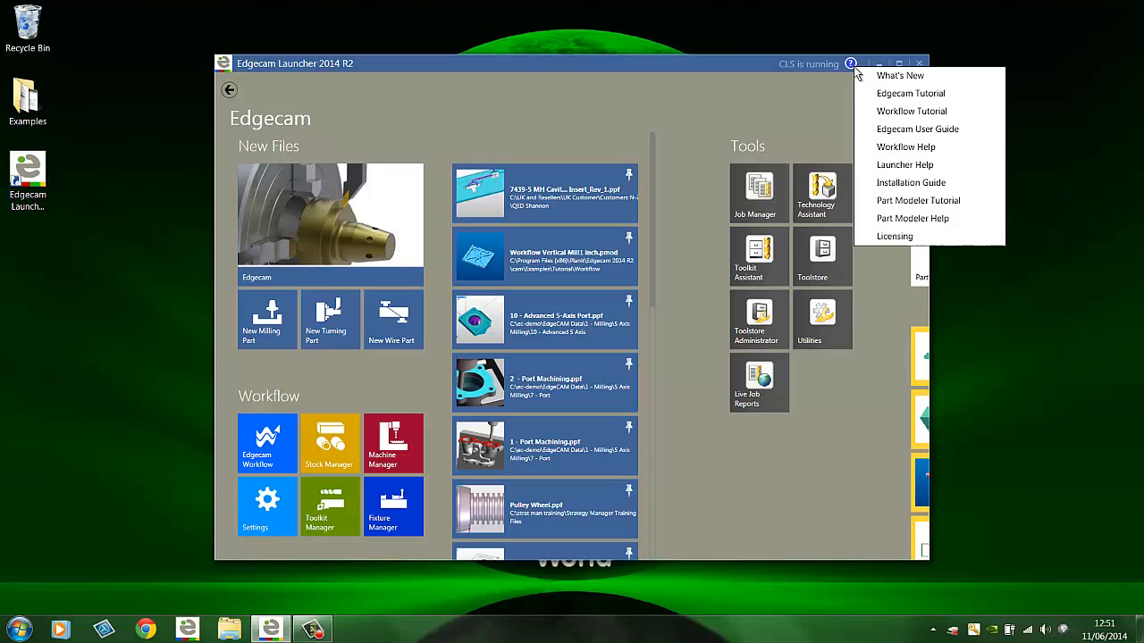
mouse_move(912, 111)
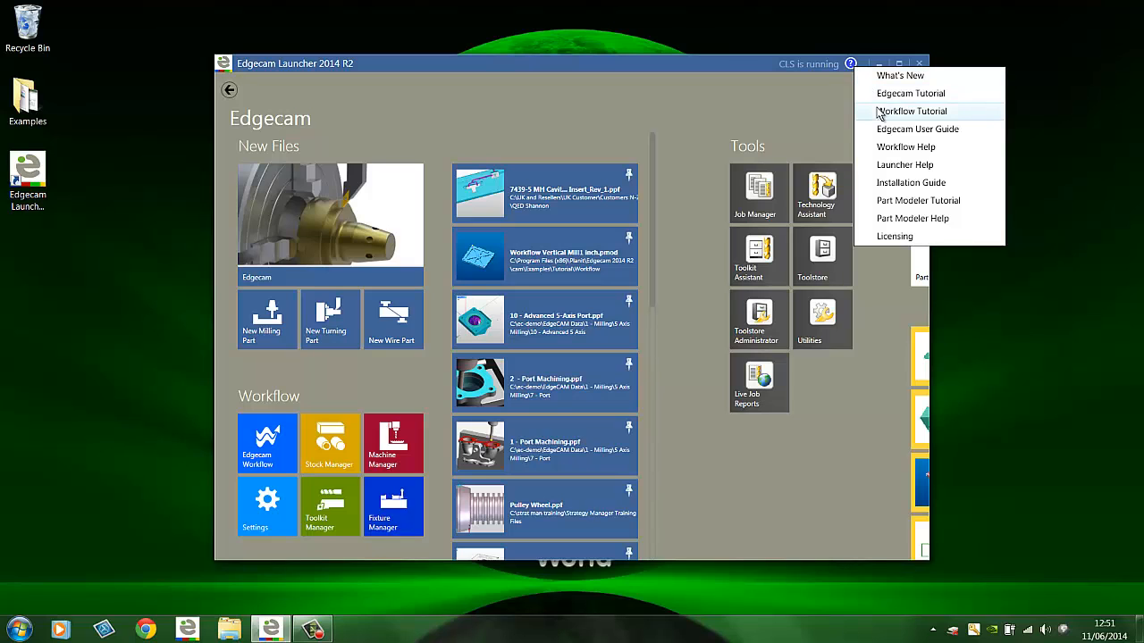
click(911, 111)
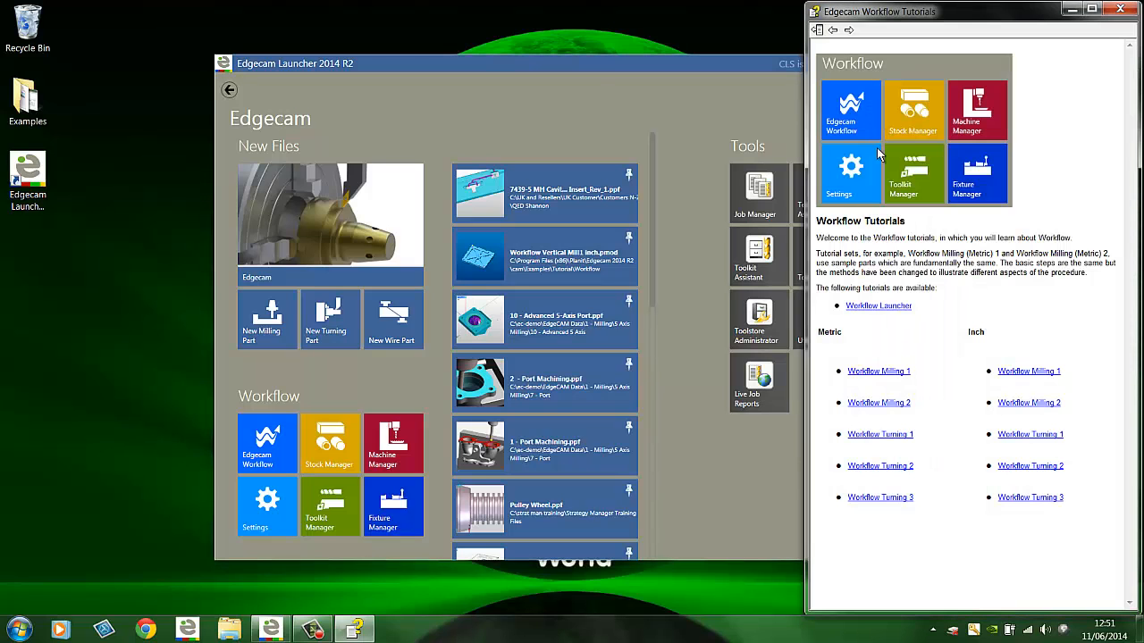
click(878, 305)
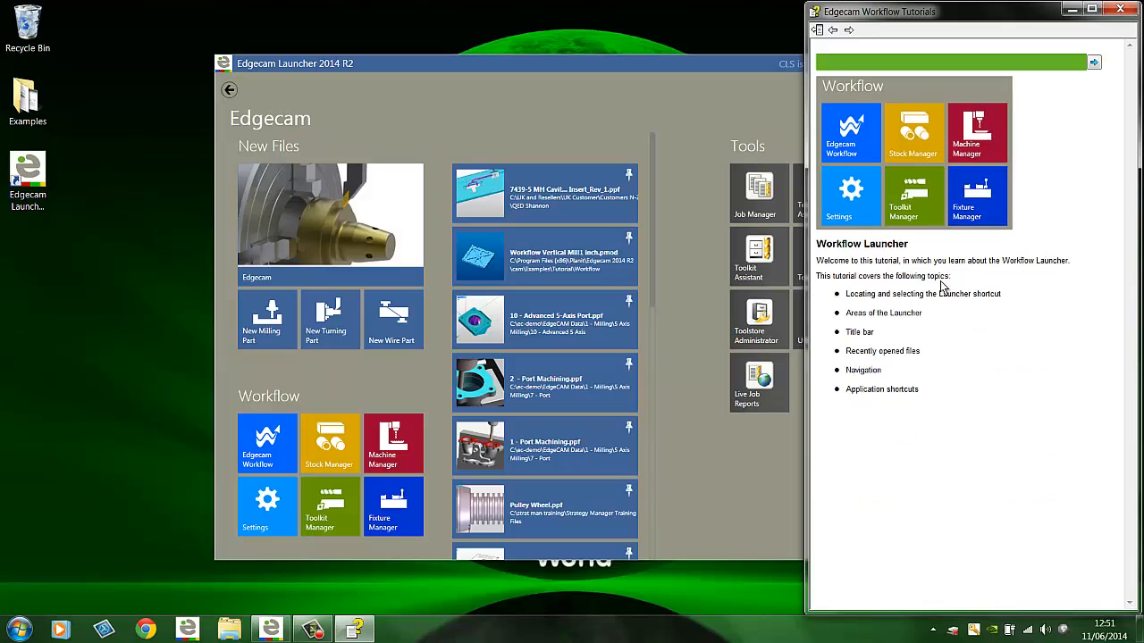
mouse_move(1094, 62)
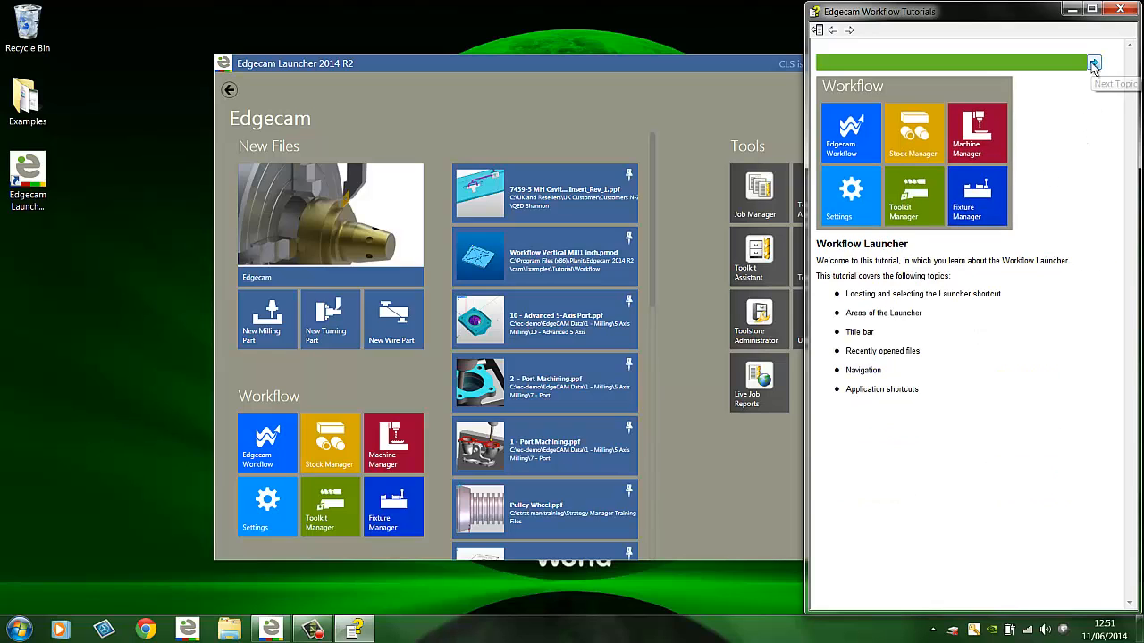
click(1094, 62)
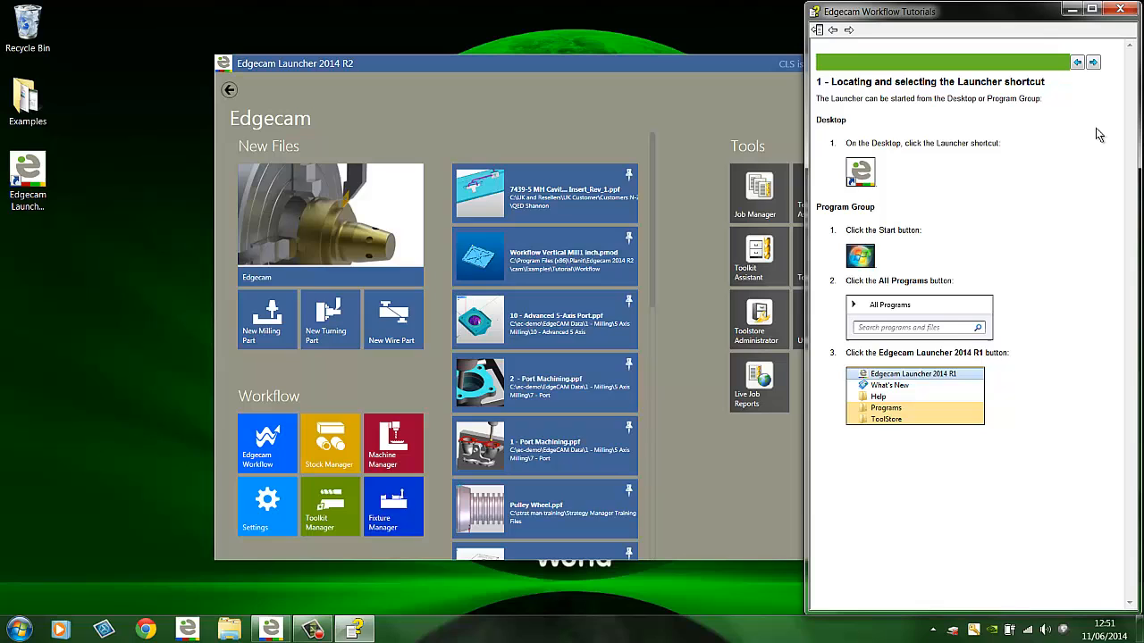
click(1093, 61)
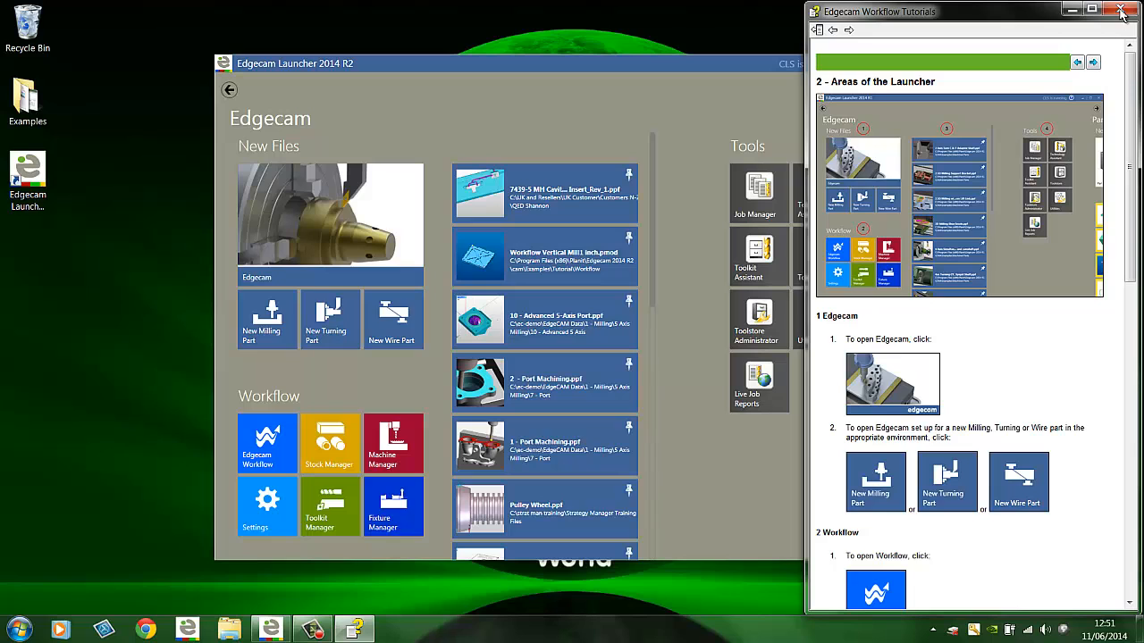
click(1120, 10)
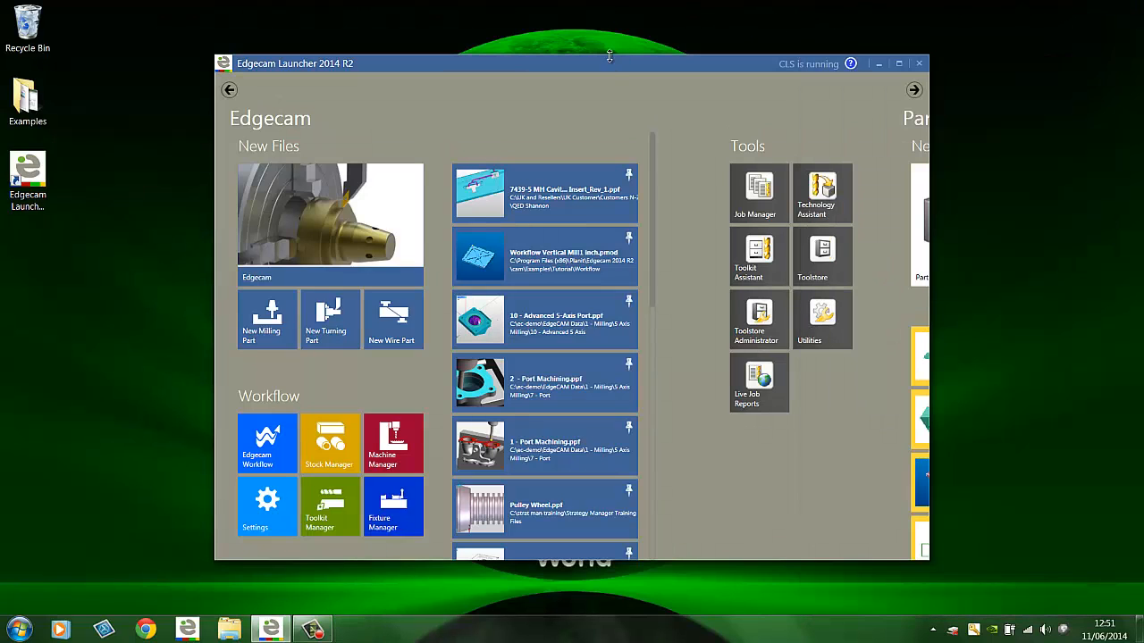
mouse_move(603, 70)
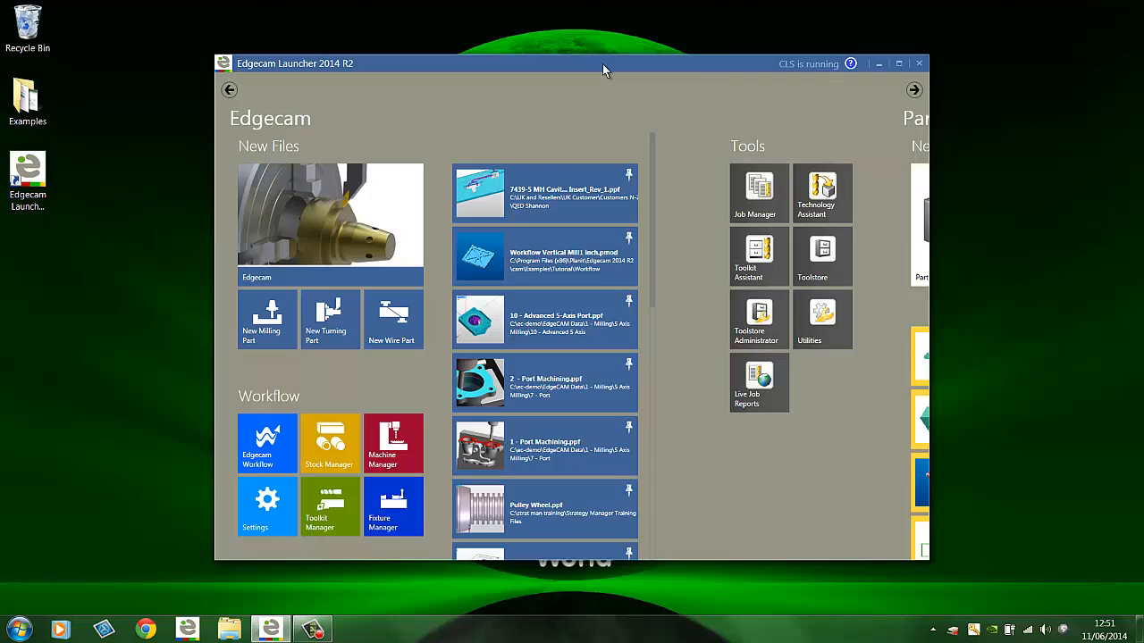
double_click(603, 63)
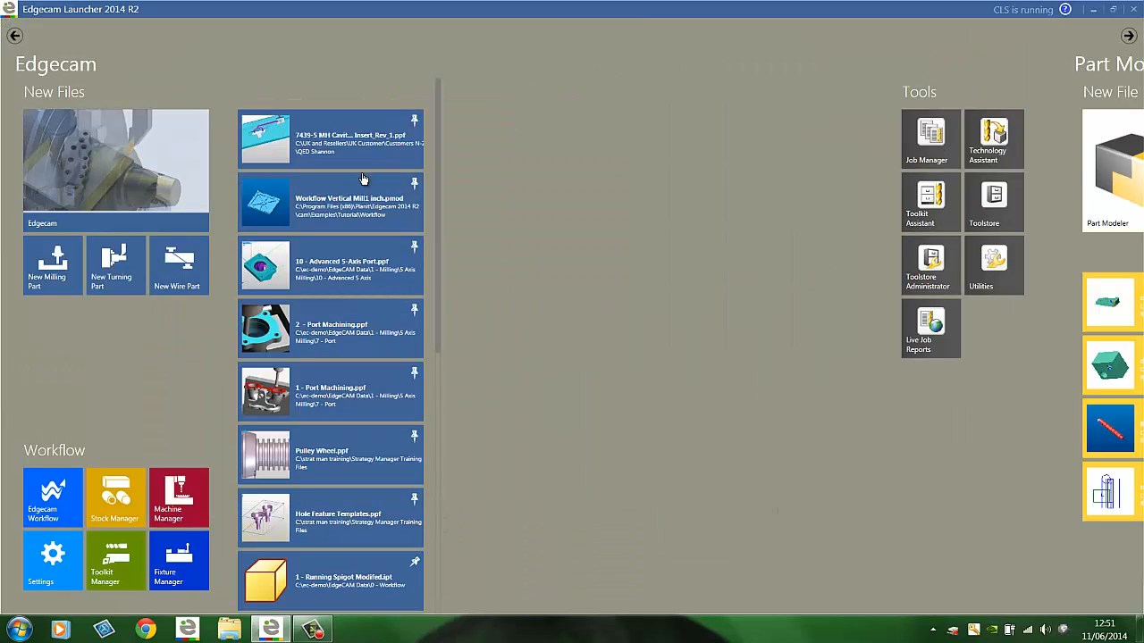
mouse_move(112, 183)
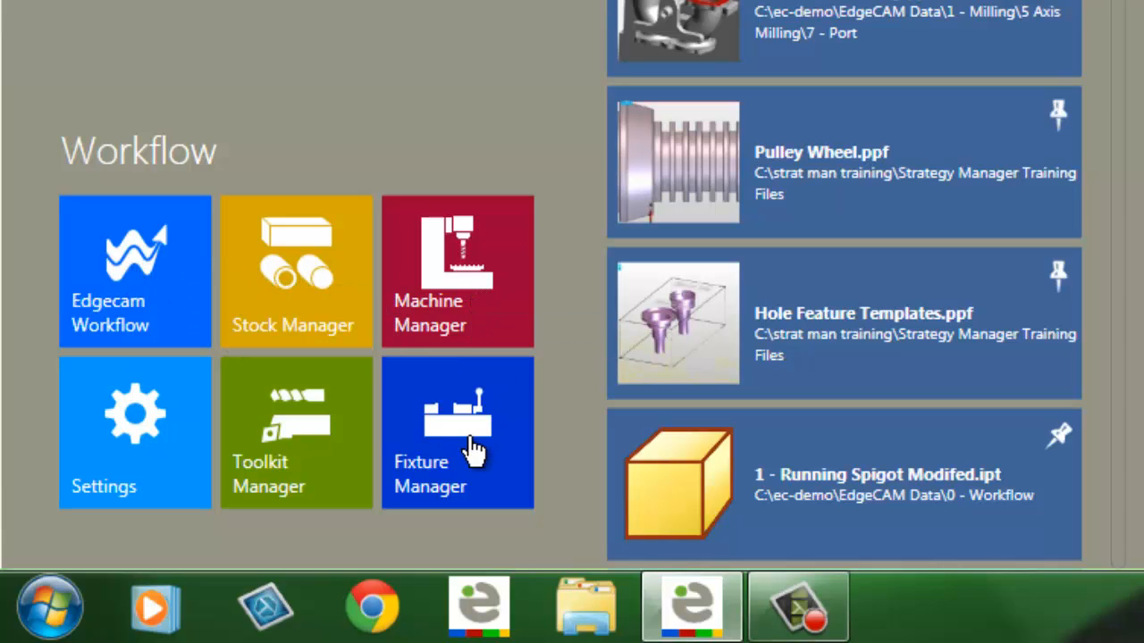
mouse_move(206, 263)
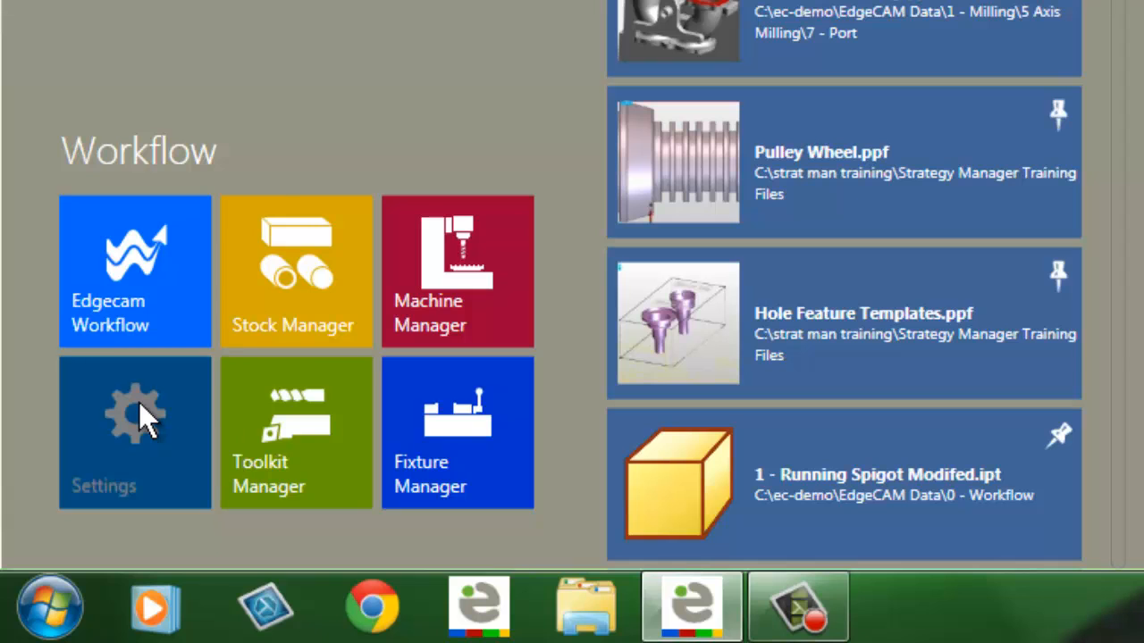
View the launcher settings, then start a stock entry with Aluminium - Cast alloy (6 % Si) and discard it
click(135, 432)
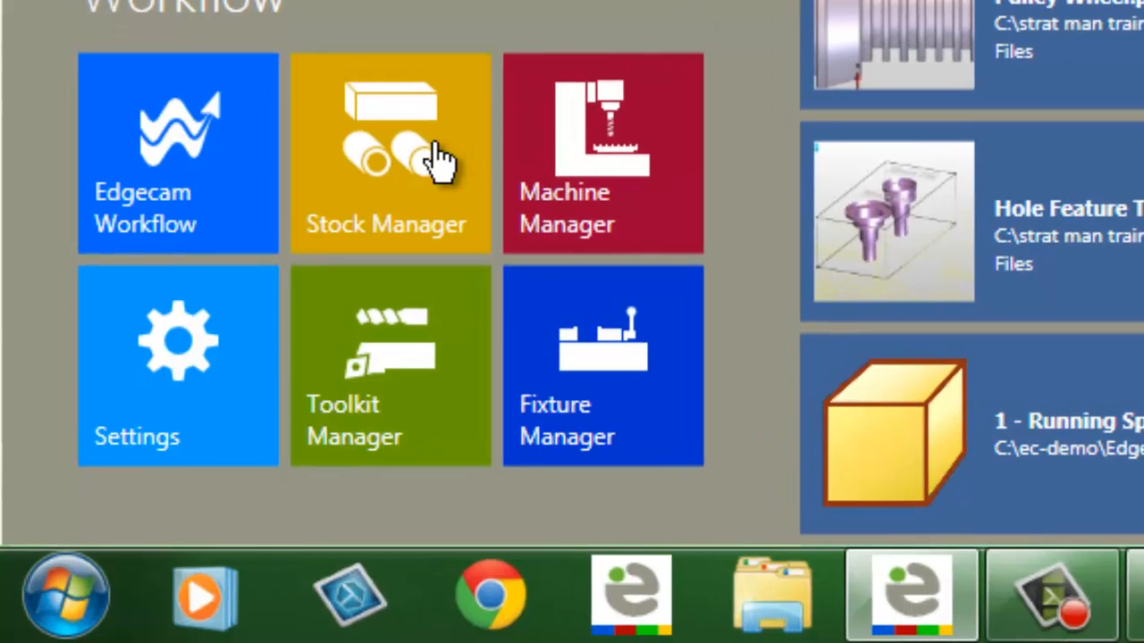
mouse_move(625, 362)
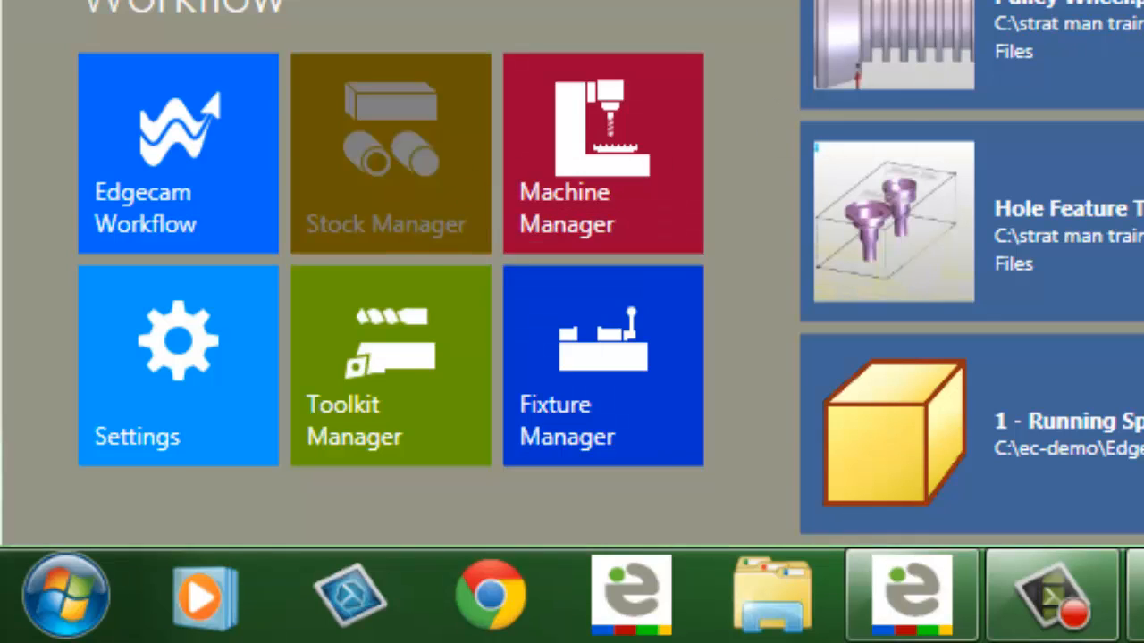
click(389, 152)
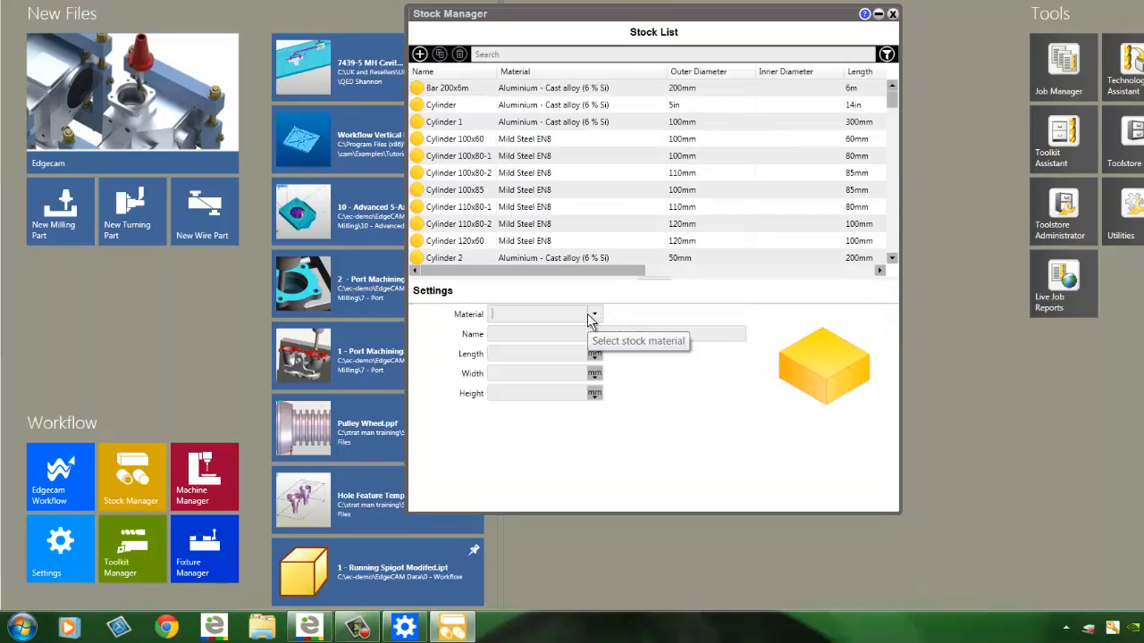
click(593, 314)
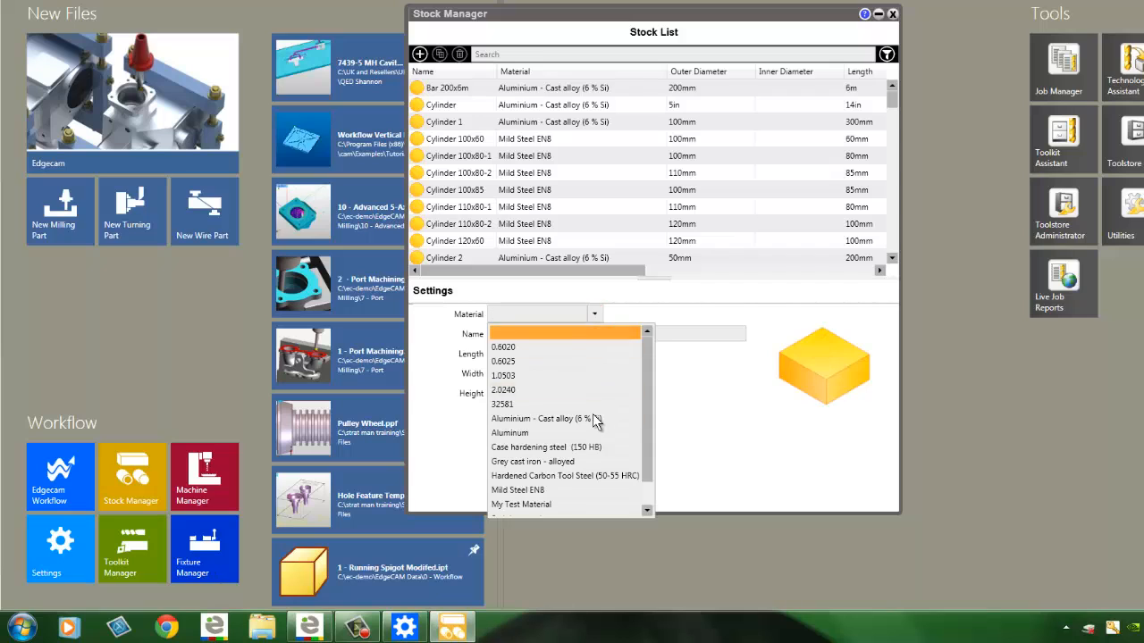
click(540, 418)
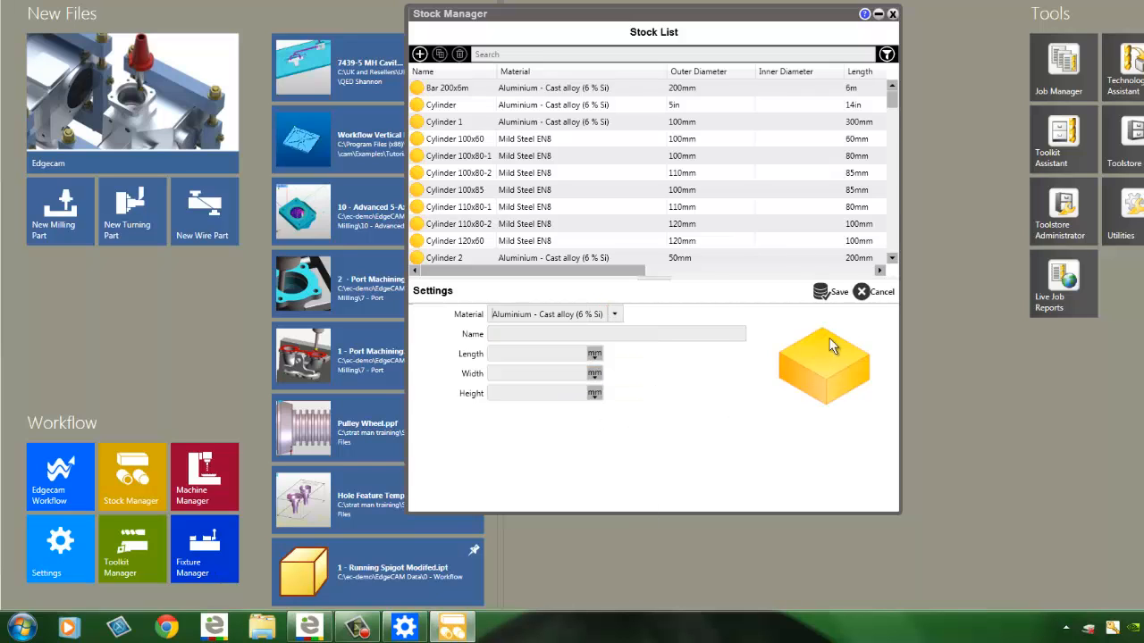
click(881, 291)
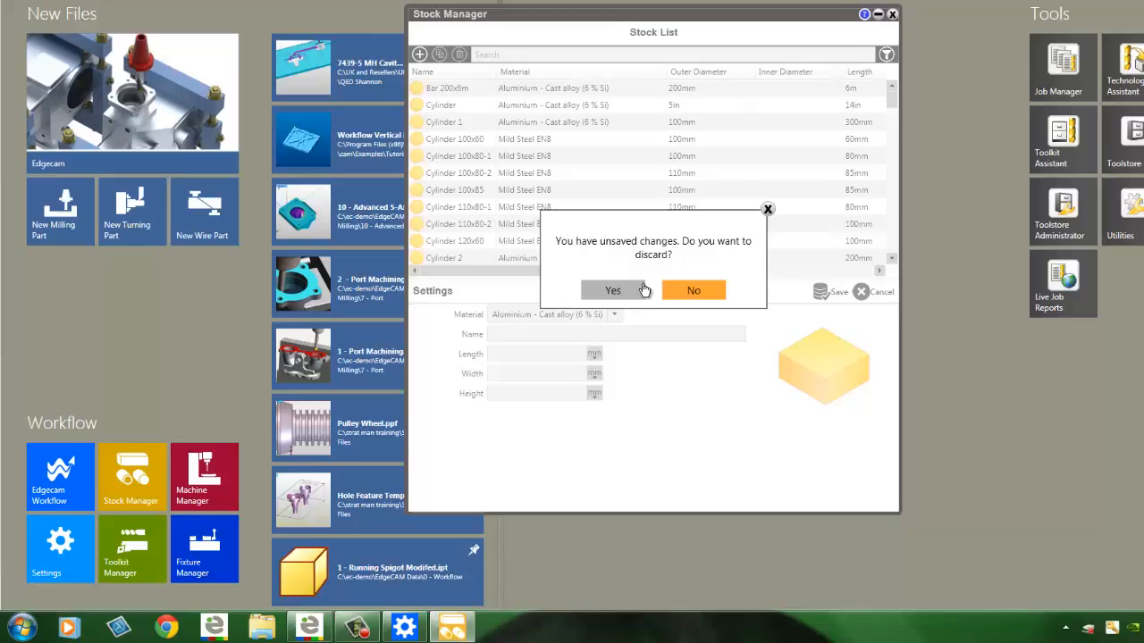
click(612, 289)
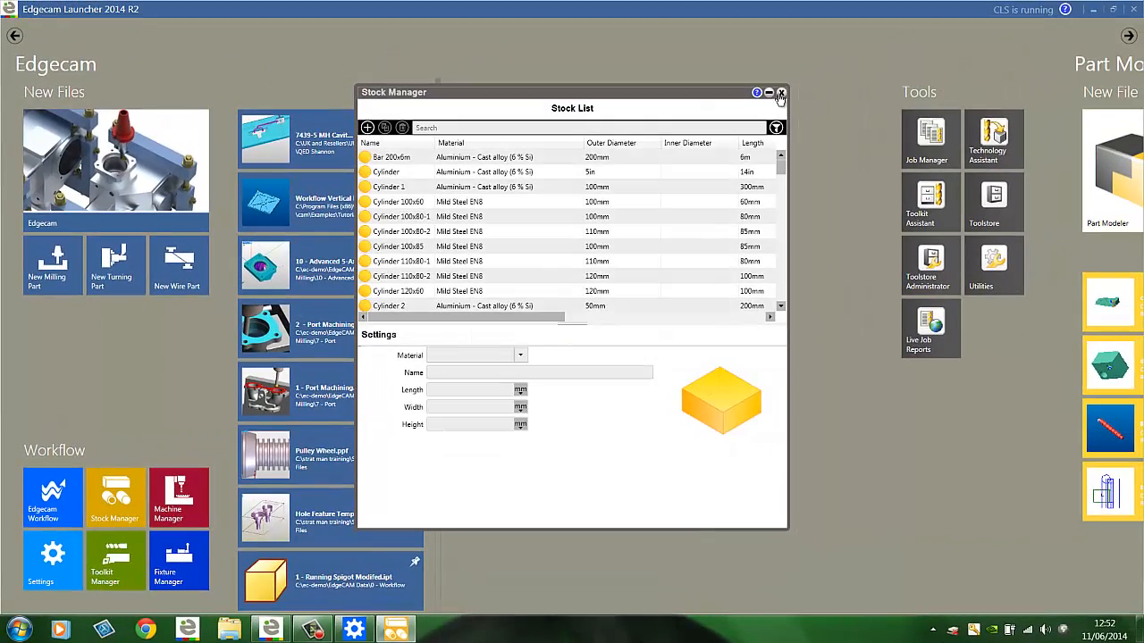
click(779, 93)
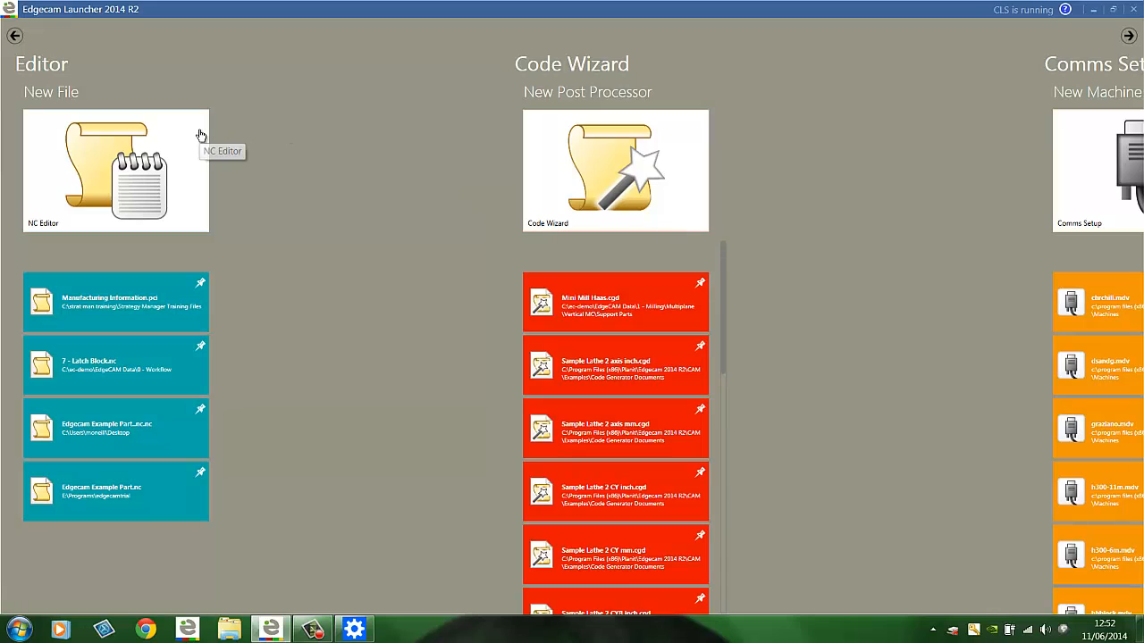
Scroll the recent part files list to reveal more entries
click(115, 170)
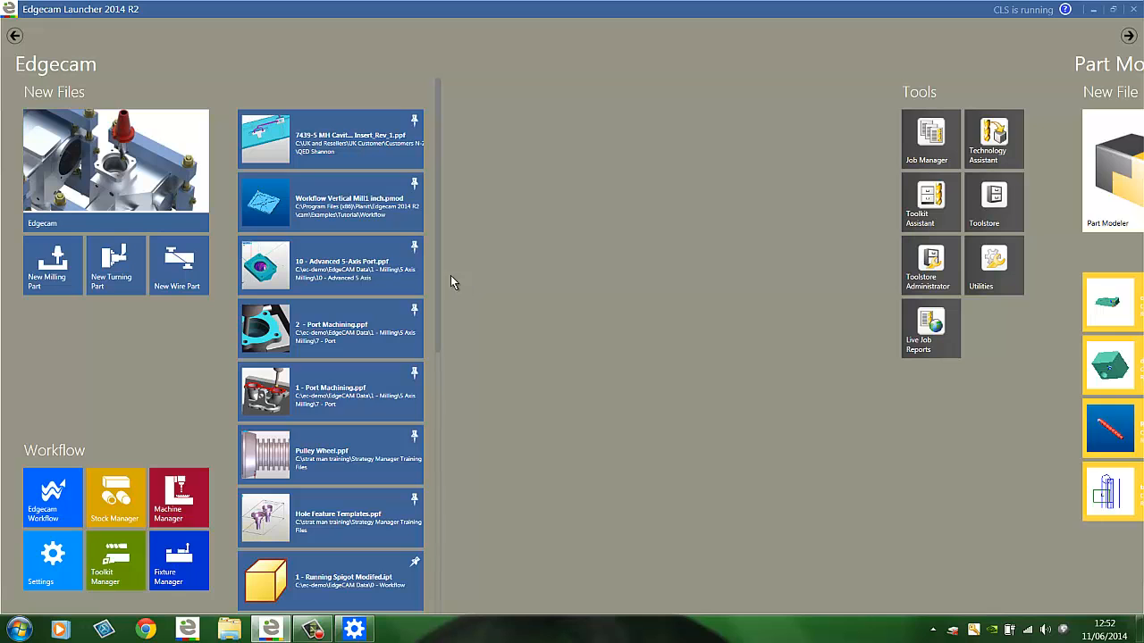
scroll(down, 3)
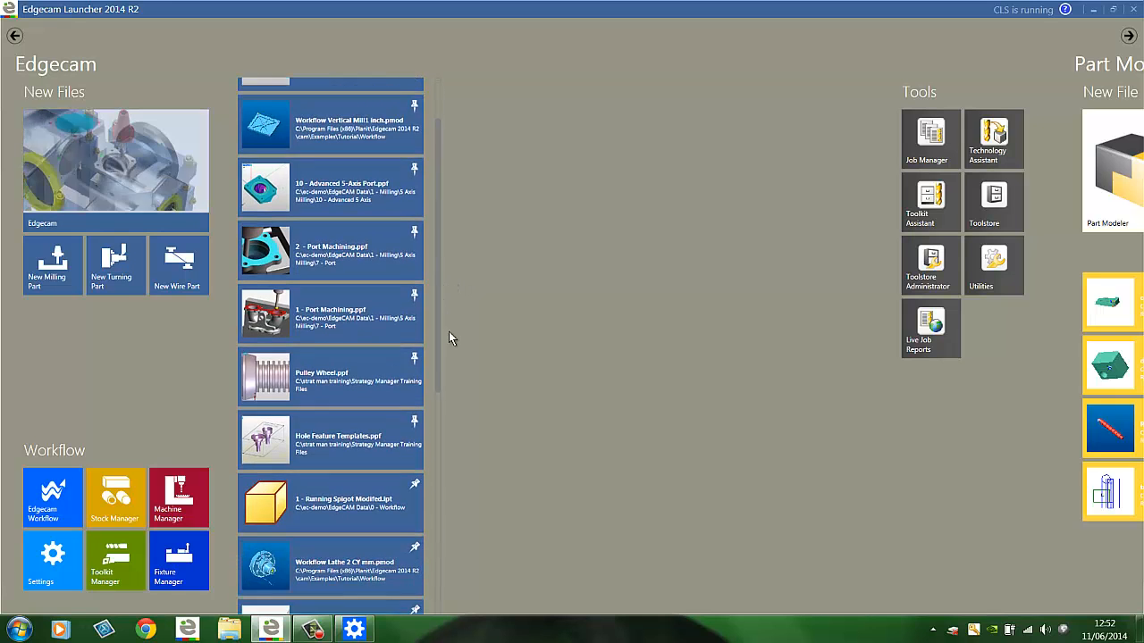
scroll(down, 3)
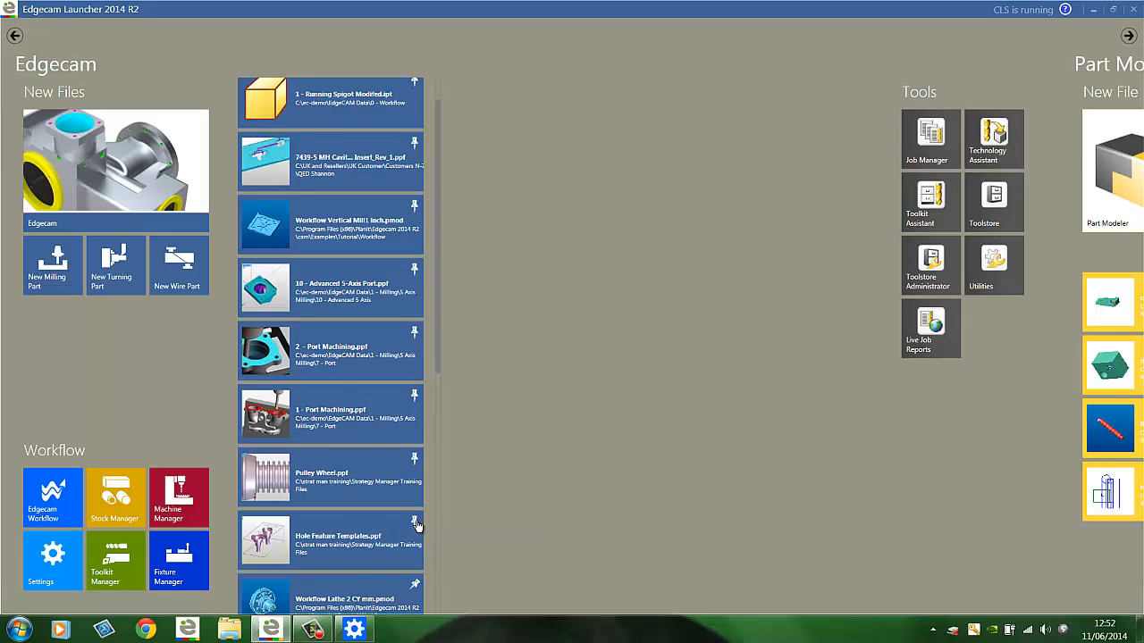
mouse_move(437, 217)
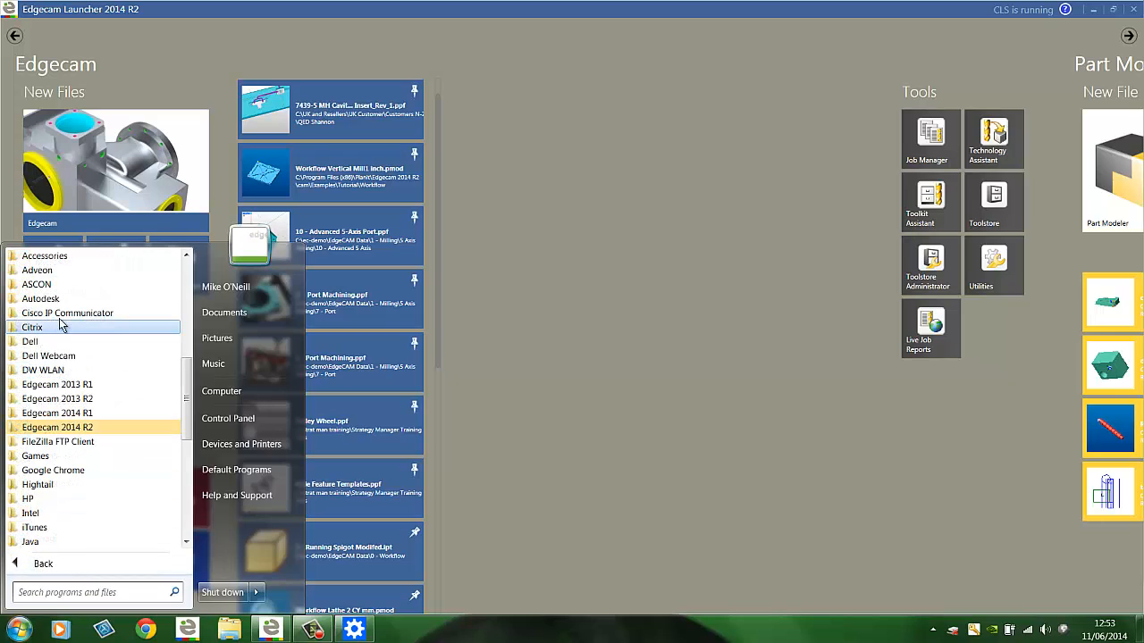
Add Notepad to the Tools group, launch and close it, then remove the Notepad tile
click(44, 255)
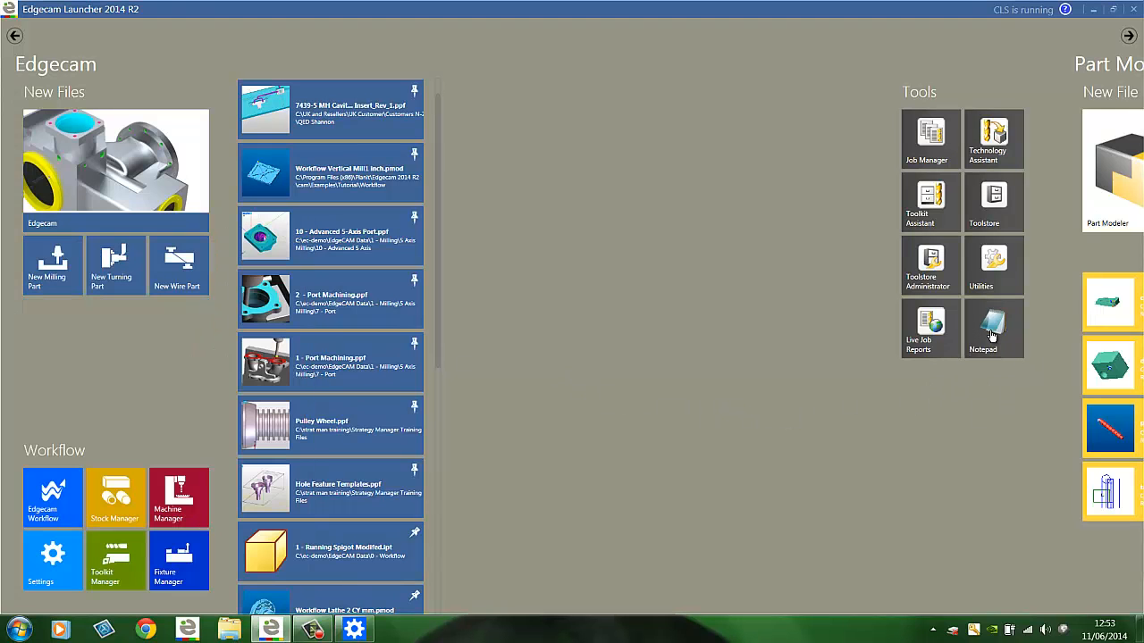
click(993, 328)
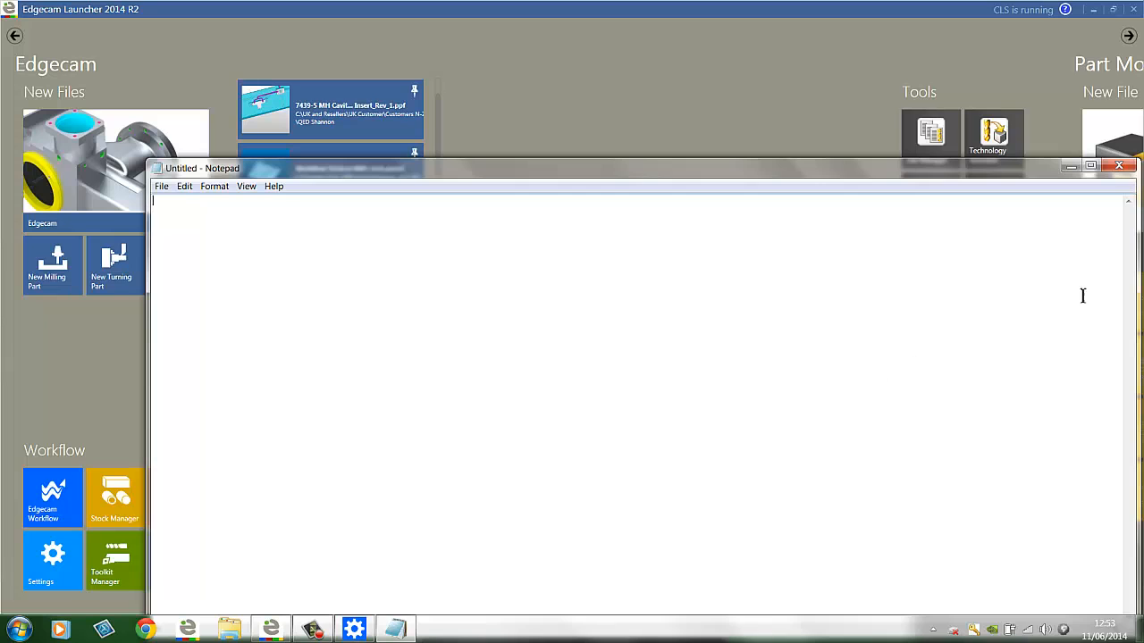
click(1118, 165)
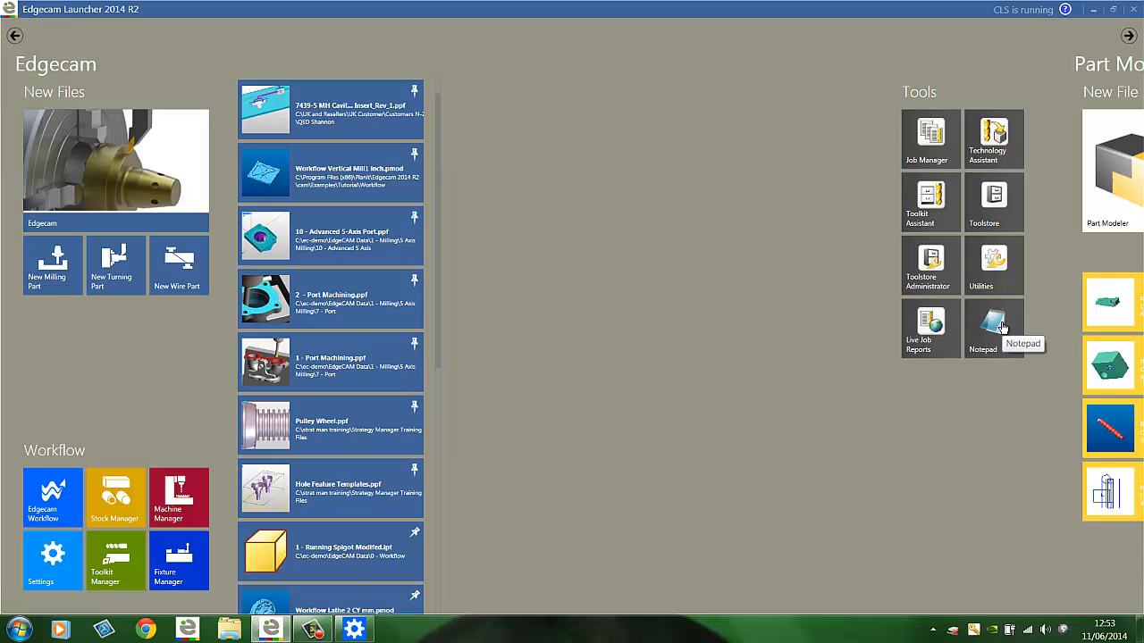
click(993, 328)
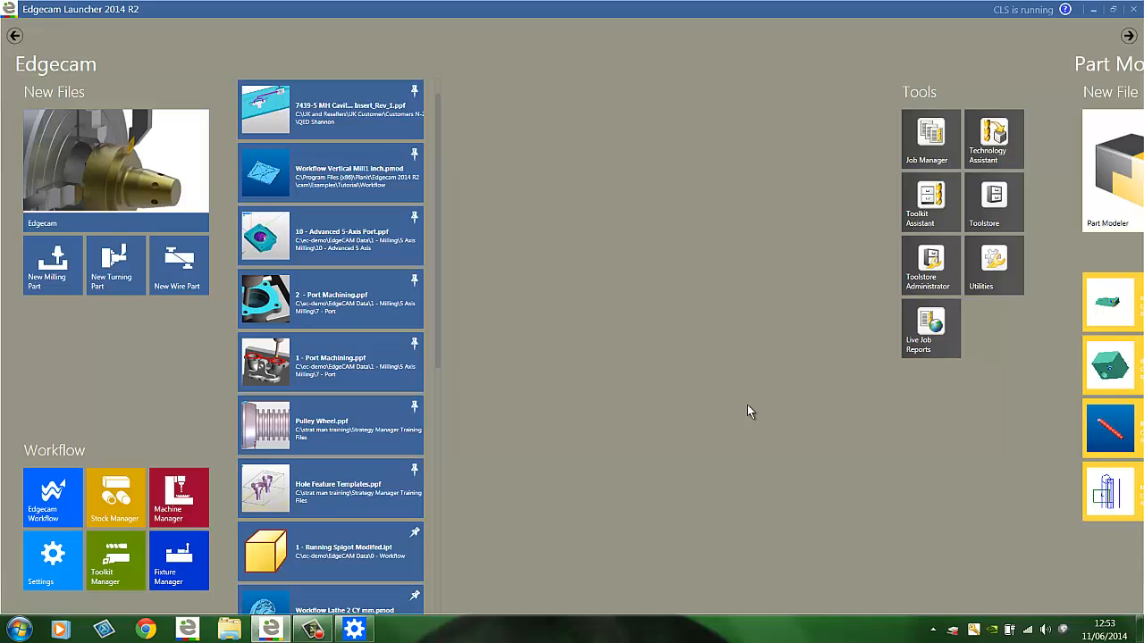
mouse_move(72, 474)
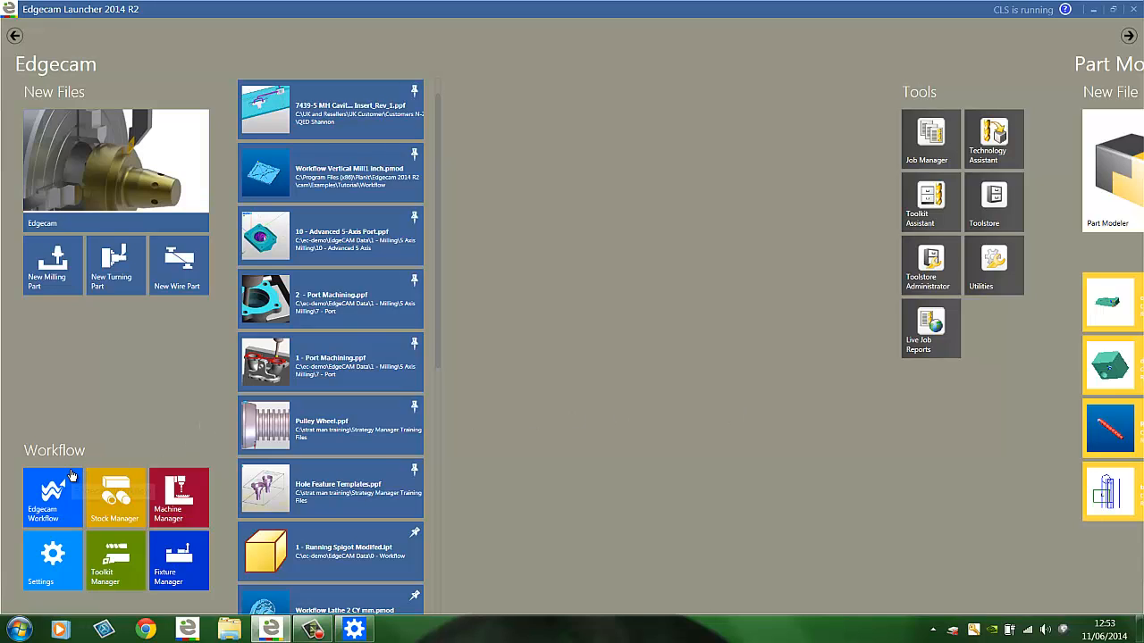